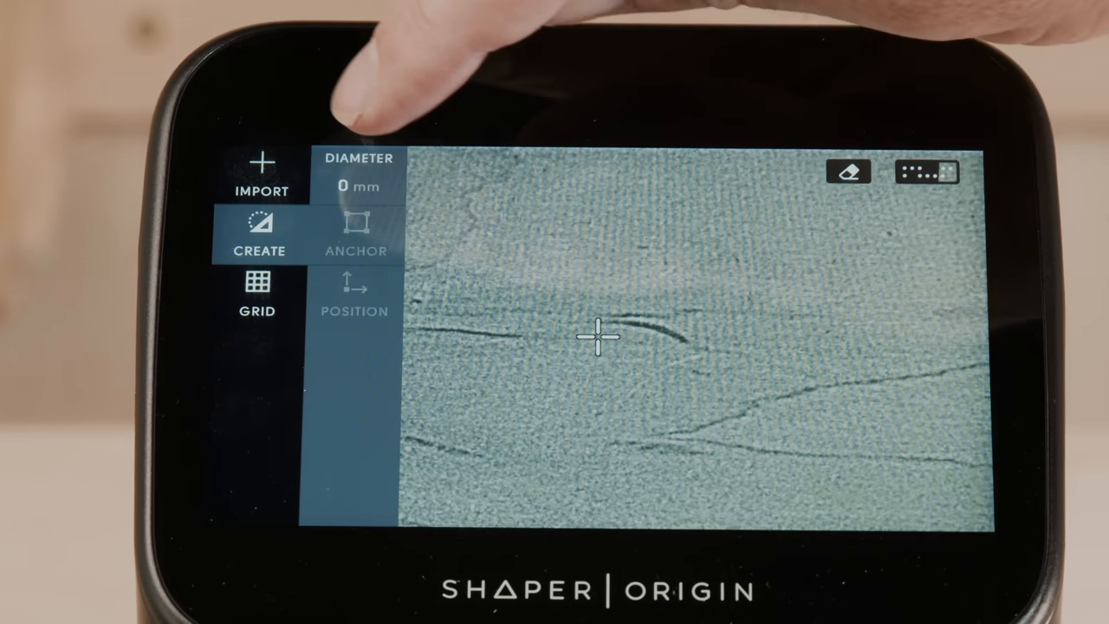
# Enter the caliper-measured 25.78 mm as the circle's diameter and confirm it.
pyautogui.click(357, 173)
pyautogui.write('25.')
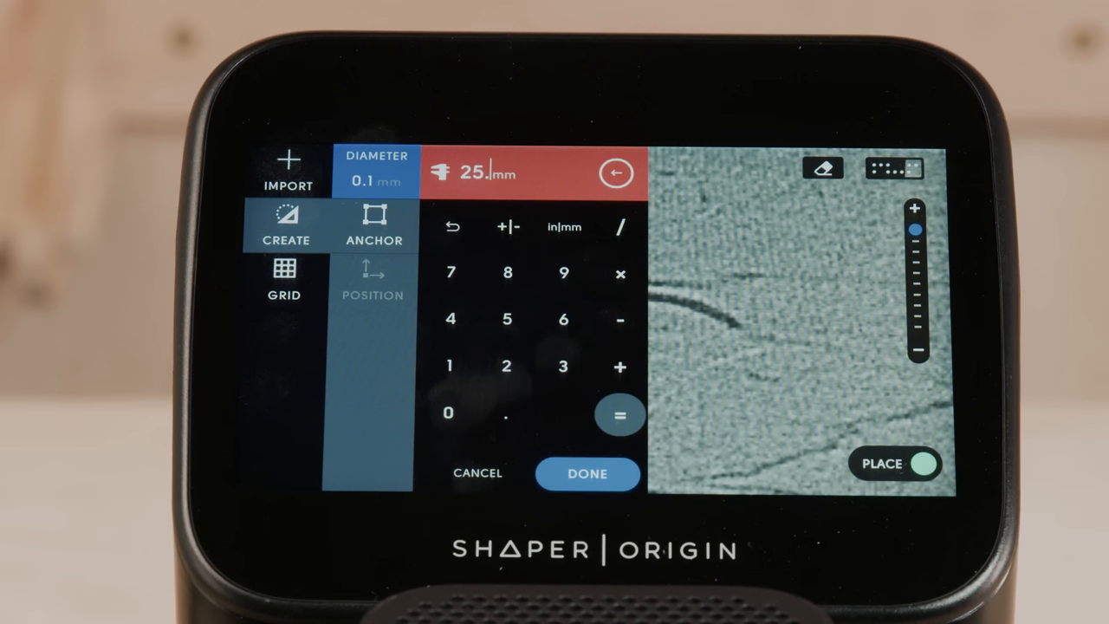
pyautogui.click(588, 474)
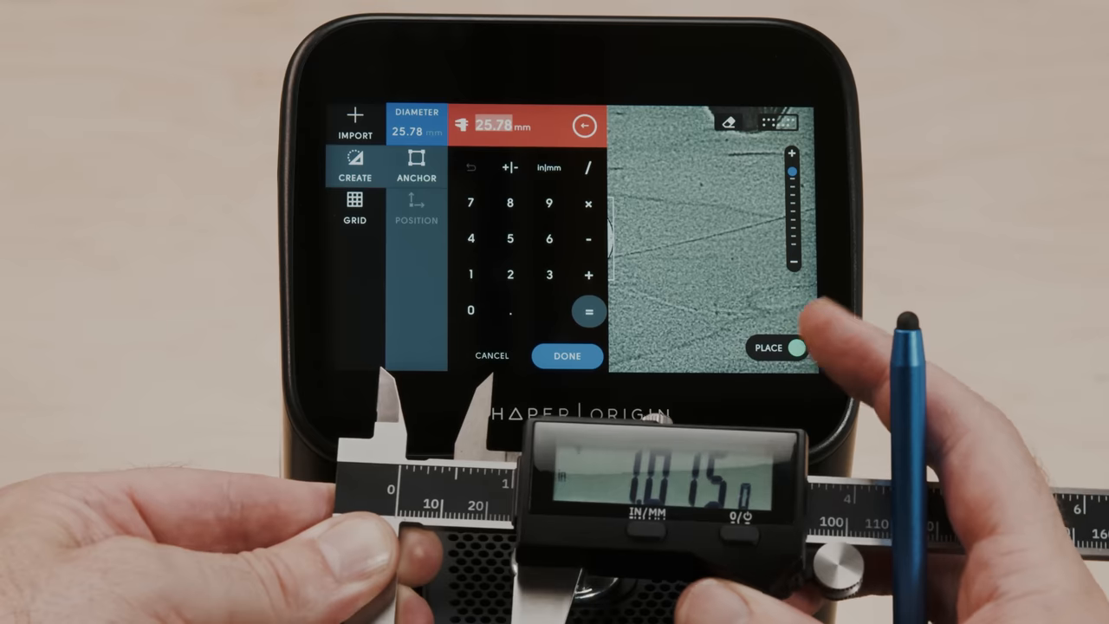
pyautogui.click(567, 356)
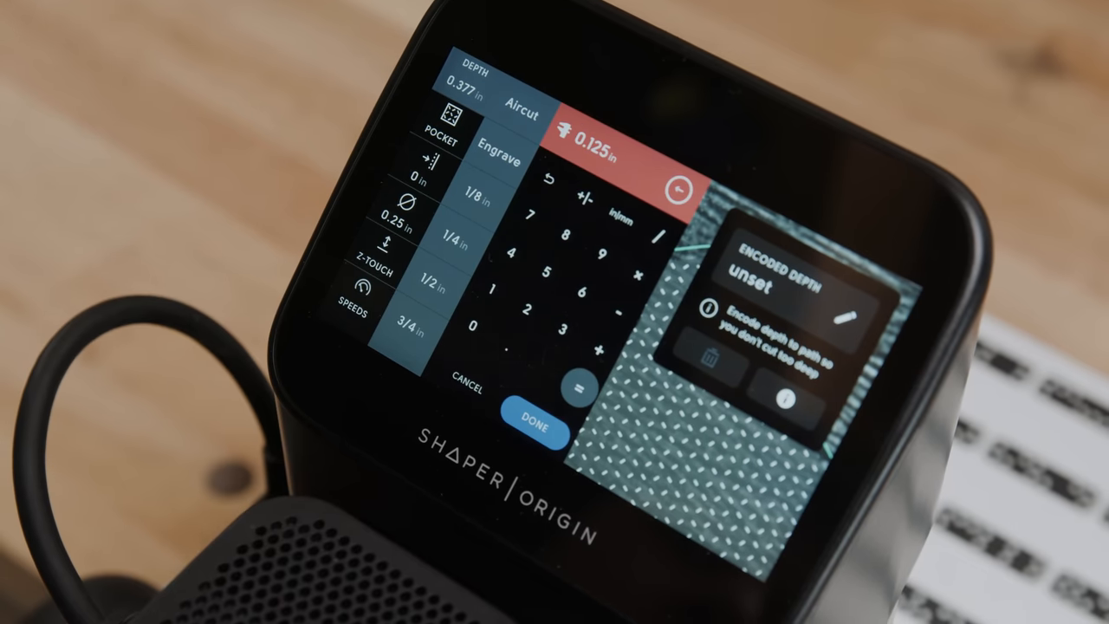
# Confirm a cut depth of 0.125 in for the circle.
pyautogui.click(532, 432)
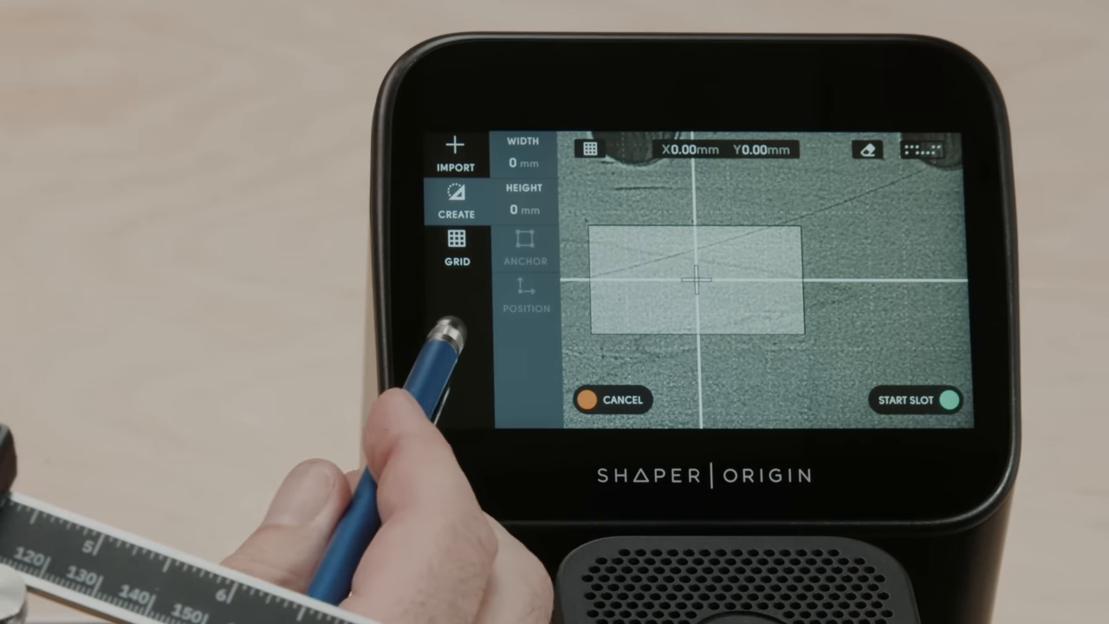
# Give the rectangle the measured 41.91 mm width and move on to its height.
pyautogui.click(523, 163)
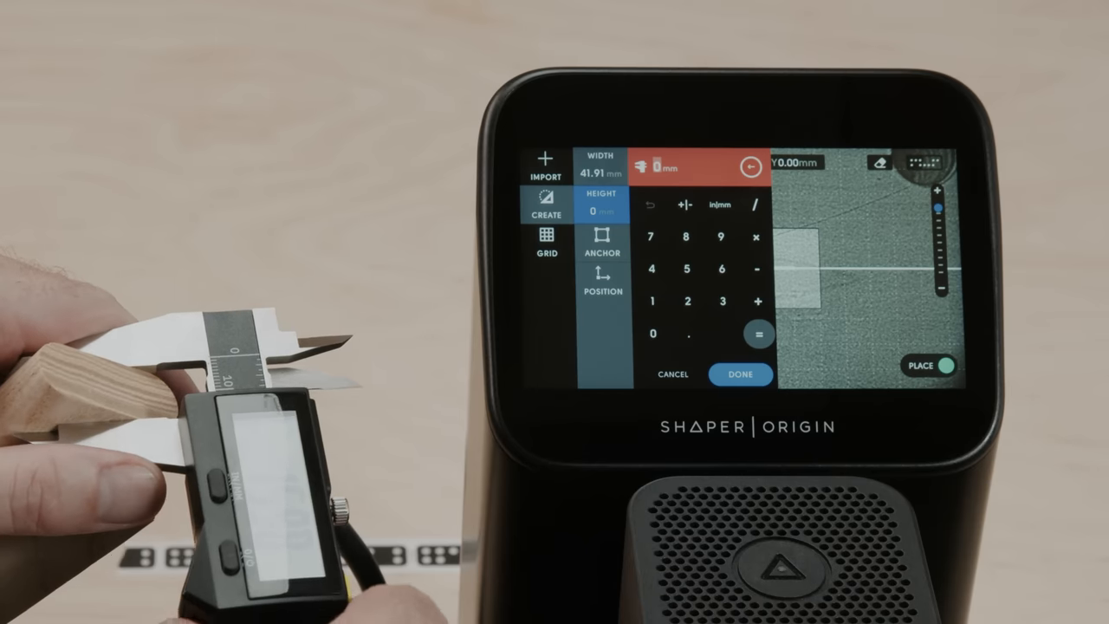
pyautogui.click(738, 374)
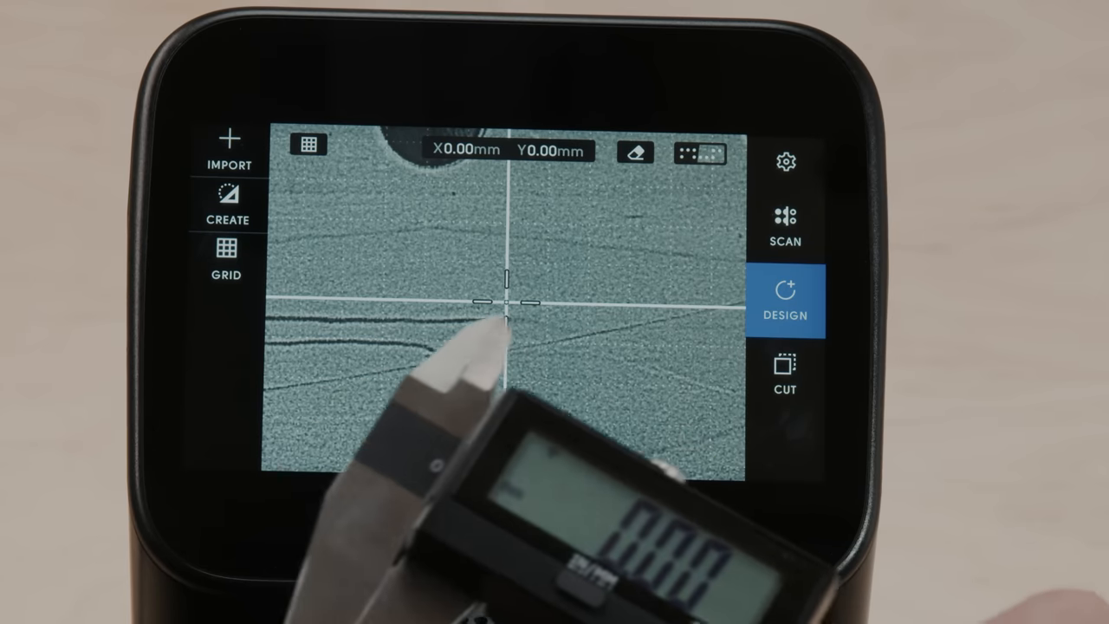
# Switch back to the empty Design view ready for the next shape.
pyautogui.click(229, 204)
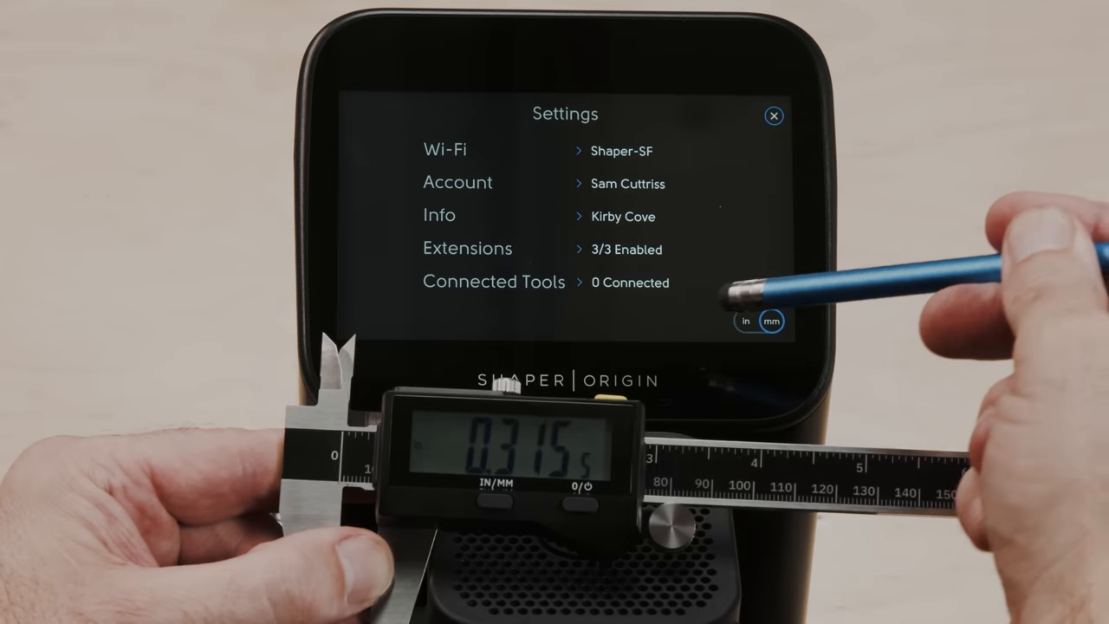
# View the Connected Tools list, where the Caliper shows as not connected.
pyautogui.click(492, 281)
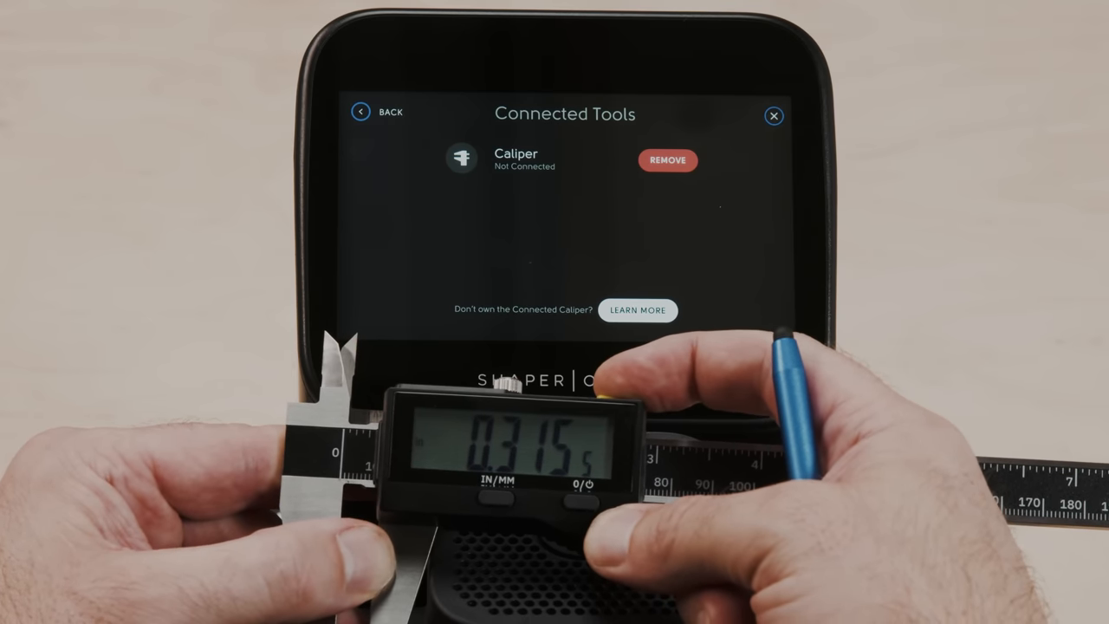
pyautogui.click(667, 159)
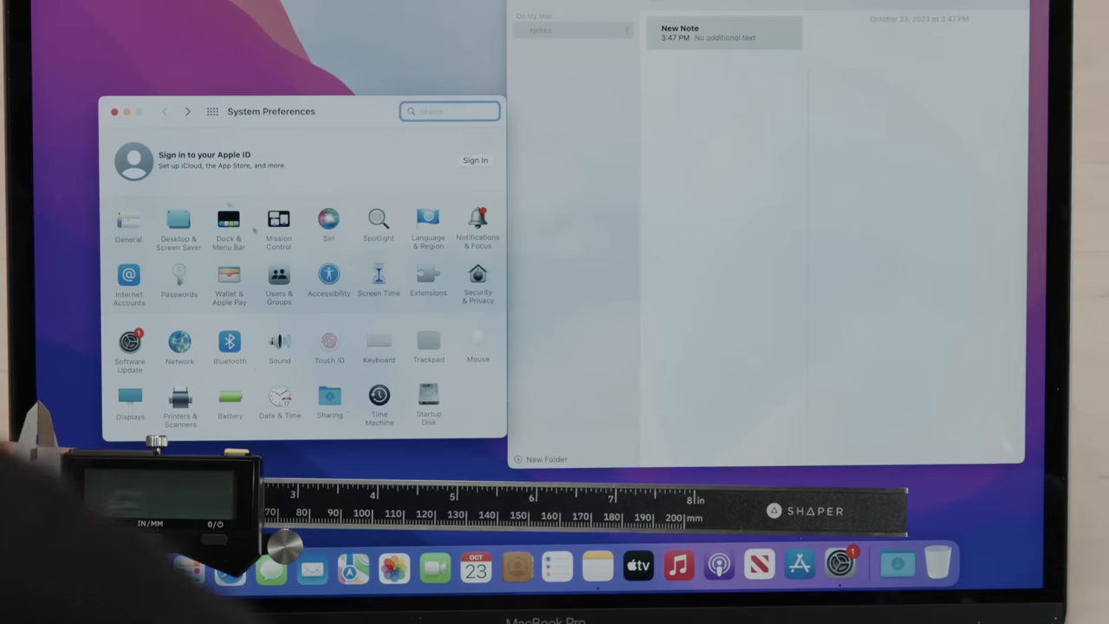
# Connect the Shaper Caliper from the Bluetooth devices list so it appears connected.
pyautogui.click(229, 343)
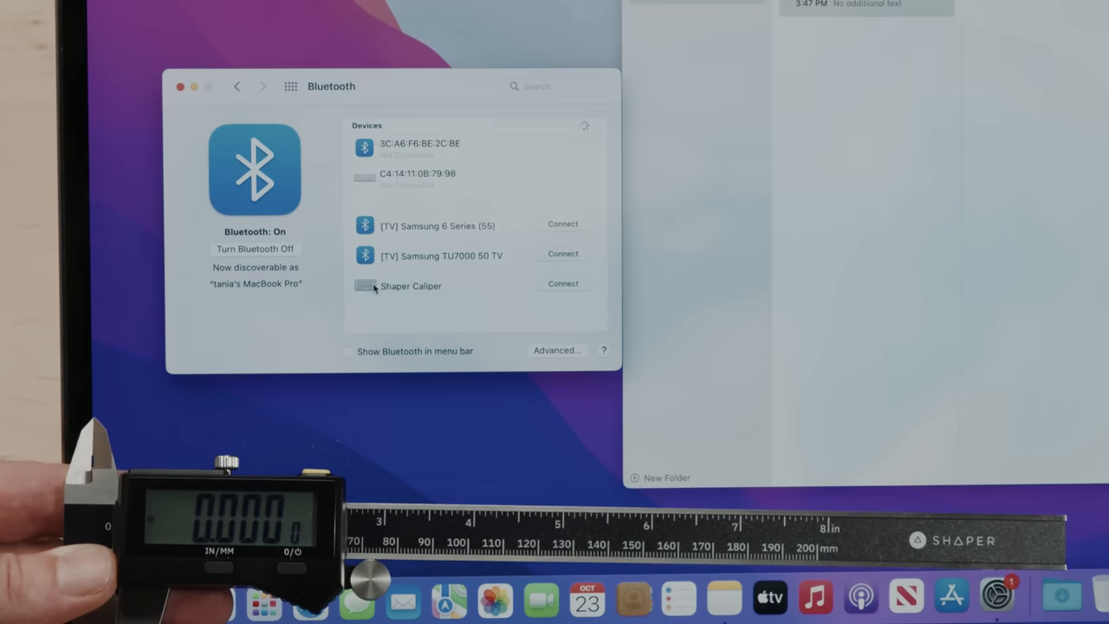
pyautogui.click(410, 286)
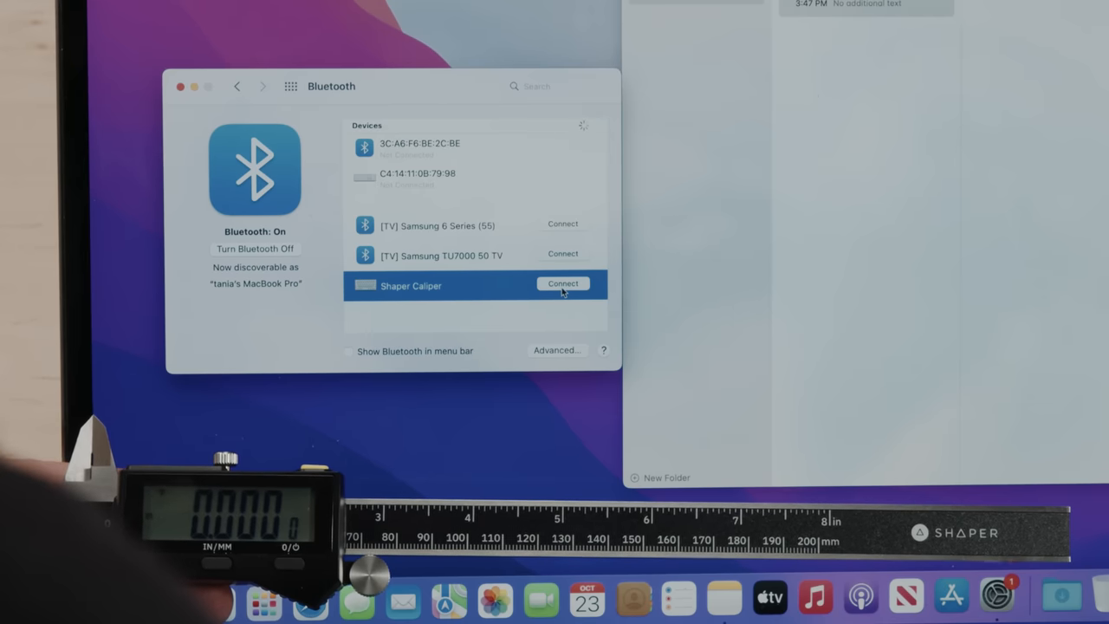
pyautogui.click(562, 284)
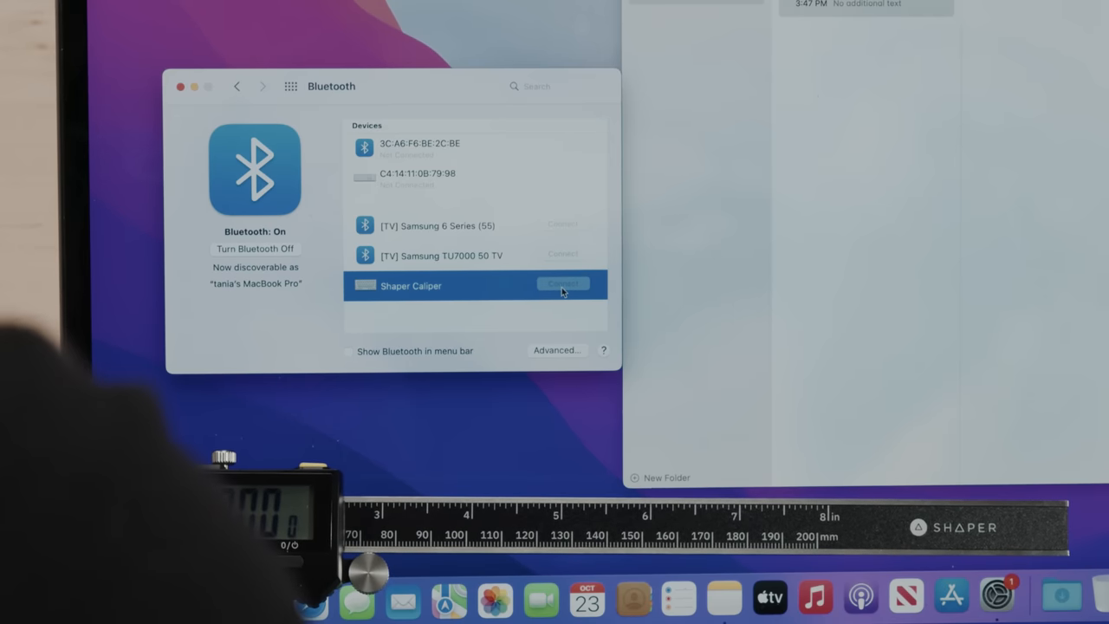
pyautogui.click(562, 284)
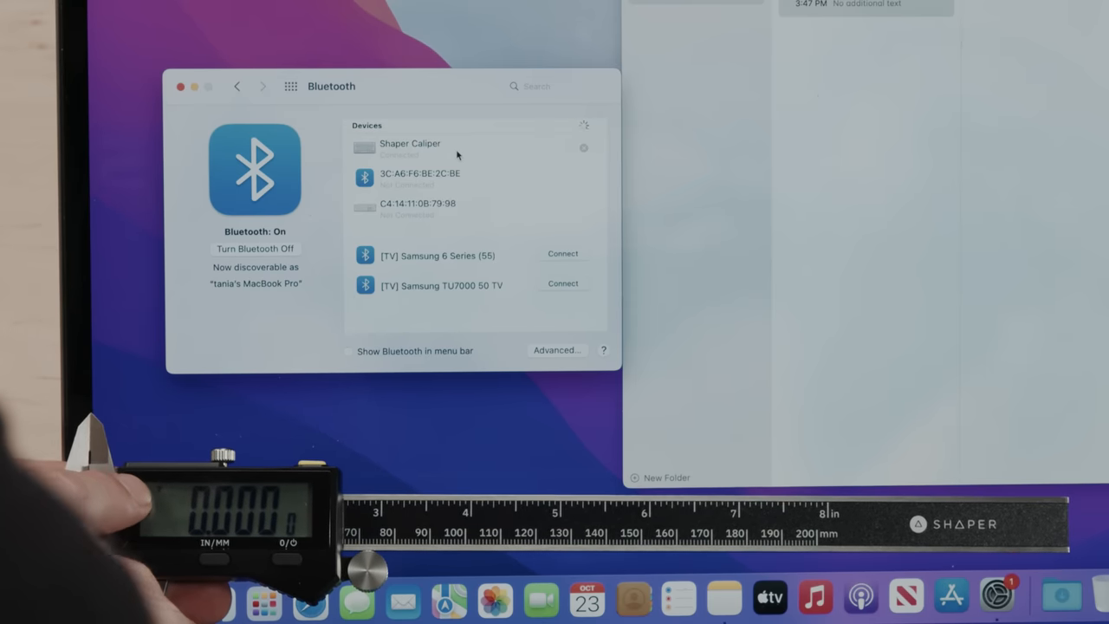
pyautogui.click(409, 144)
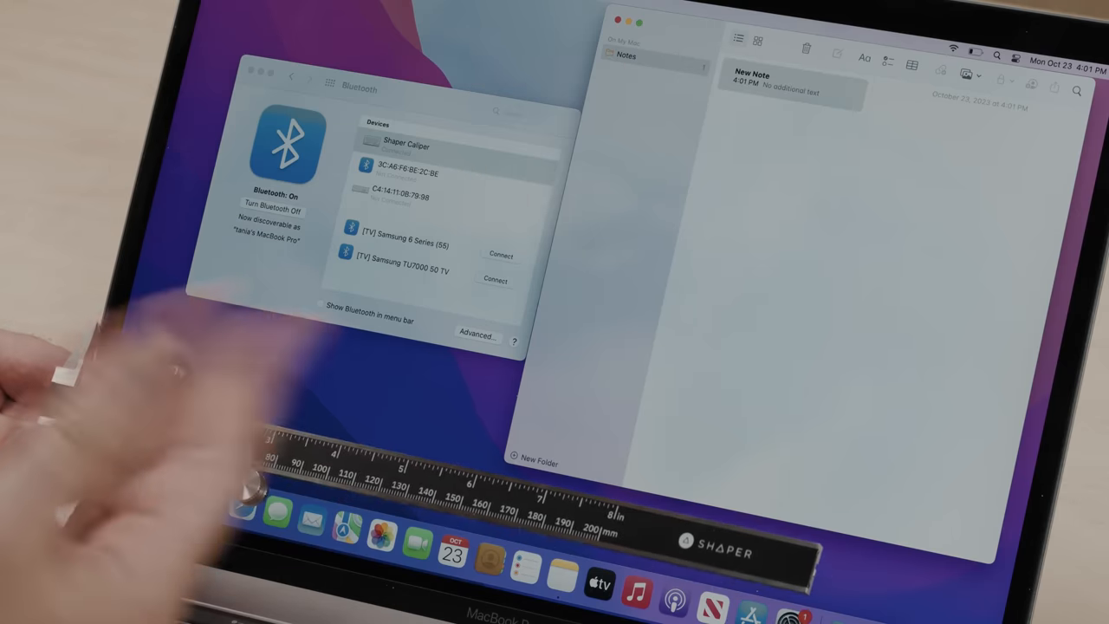
# Start a new blank note in Notes to receive the caliper's readings.
pyautogui.write('me')
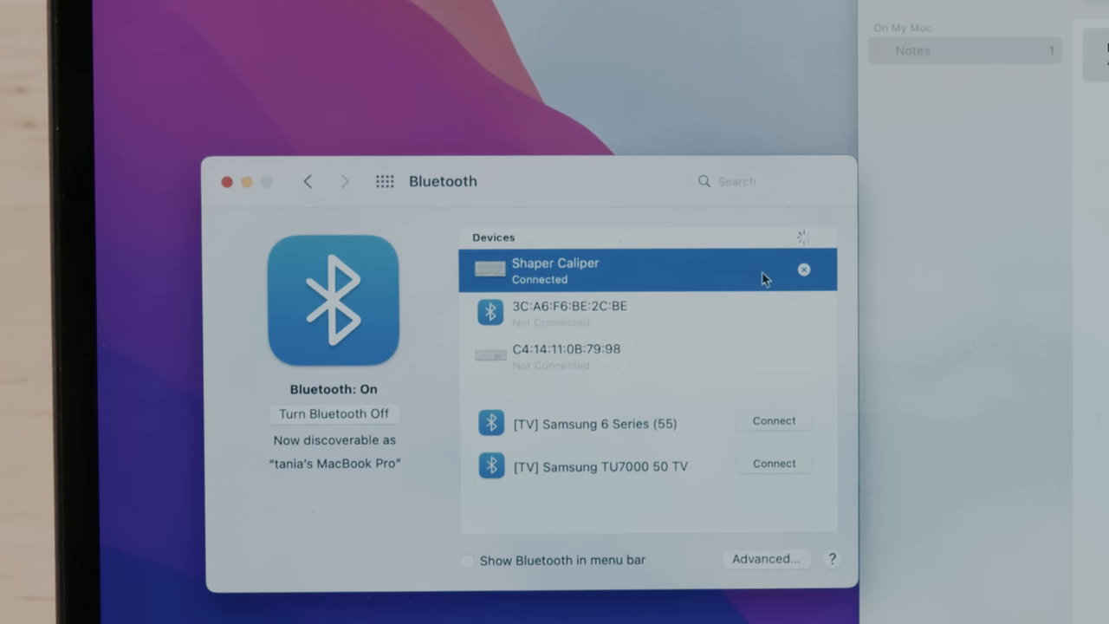
# Remove the connected Shaper Caliper from the Mac's Bluetooth devices.
pyautogui.click(803, 269)
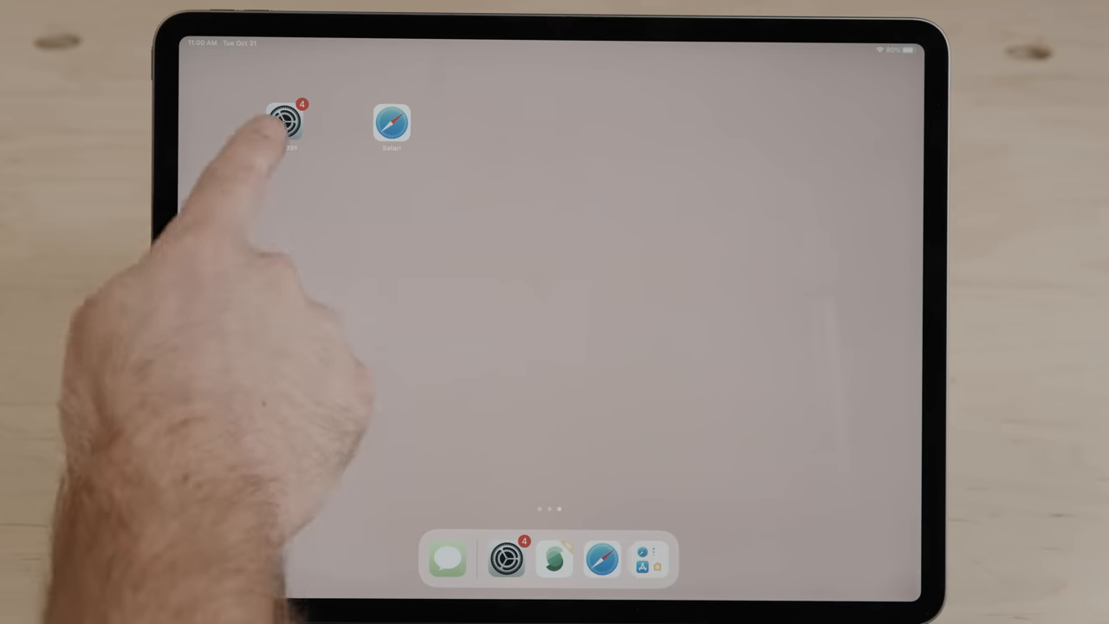
# Go into the iPad's Settings to reach its Bluetooth device list.
pyautogui.click(281, 122)
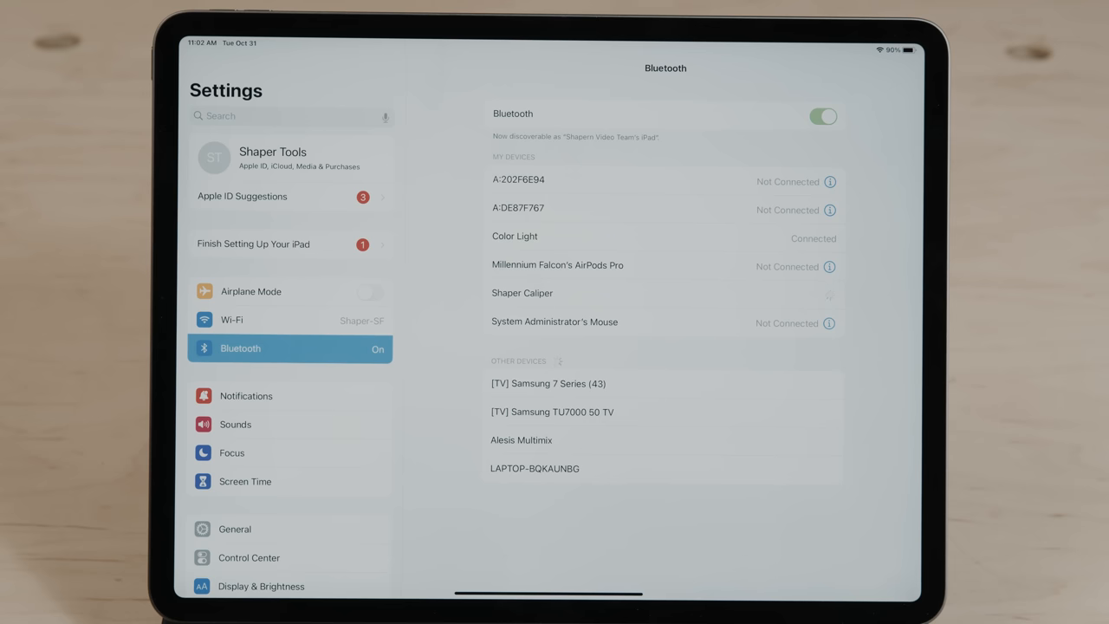
# Pair the Shaper Caliper with the iPad by accepting its pairing request.
pyautogui.click(522, 292)
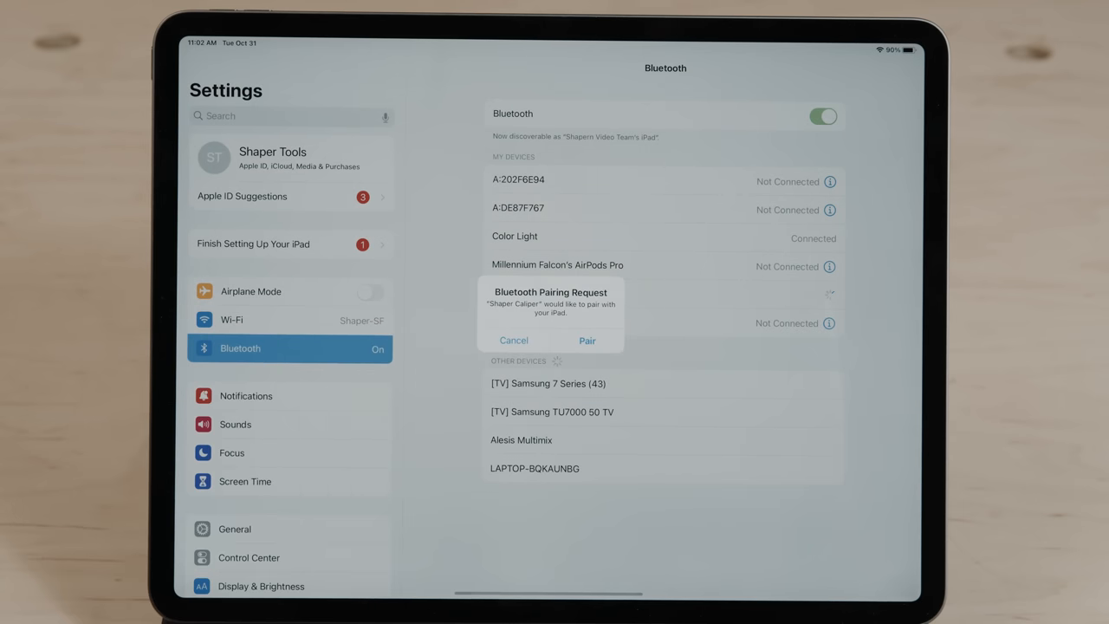
pyautogui.click(587, 339)
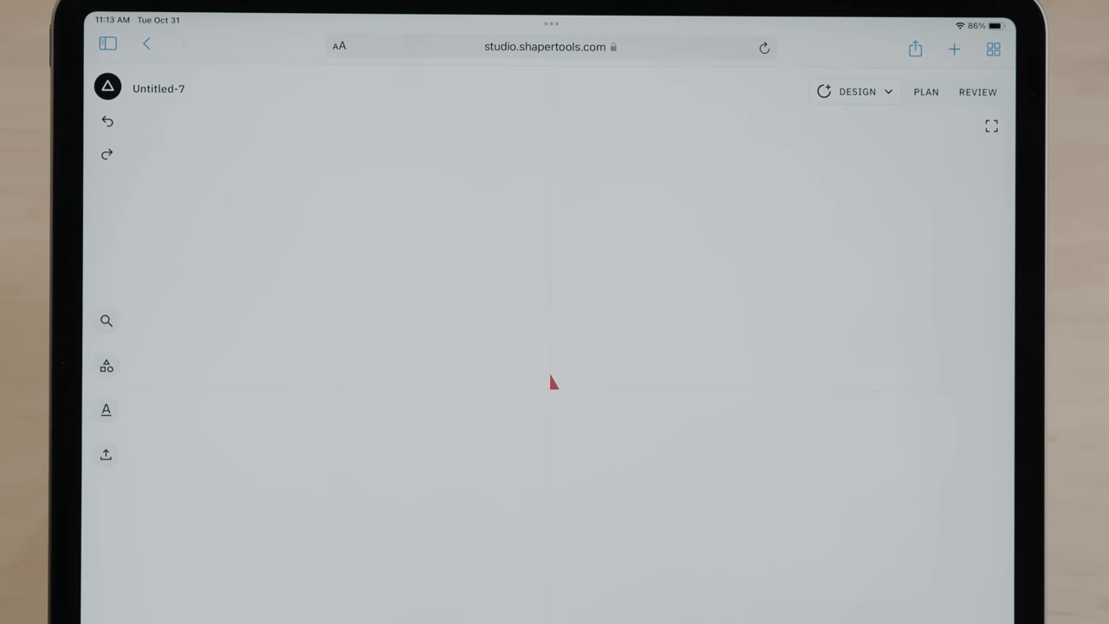
# Add a rounded rectangle from the basic shapes to the design.
pyautogui.click(106, 364)
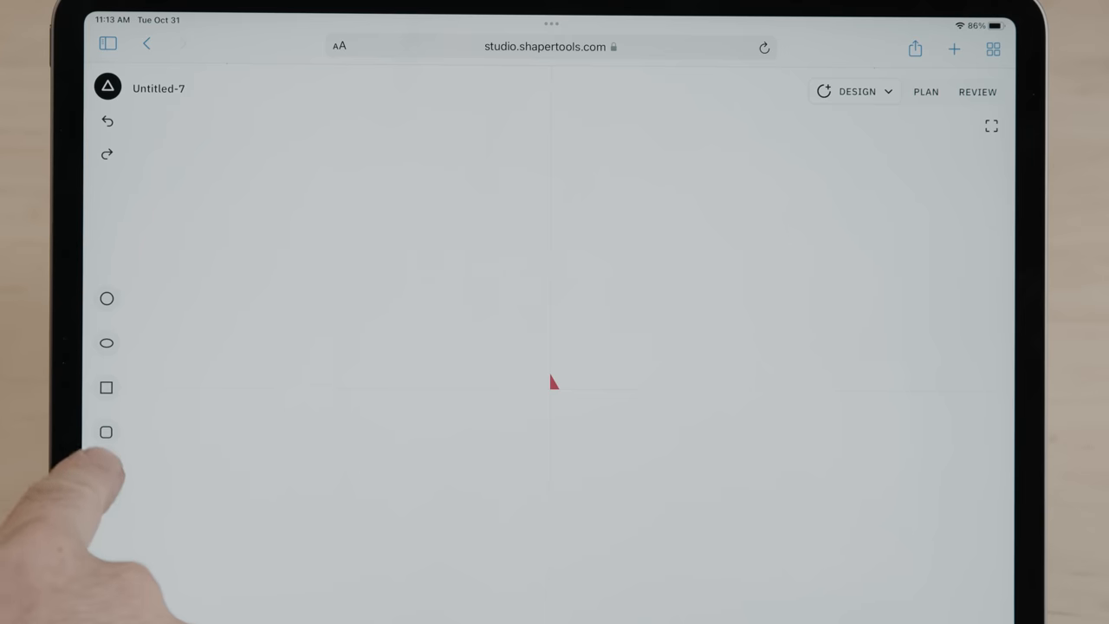
pyautogui.click(107, 433)
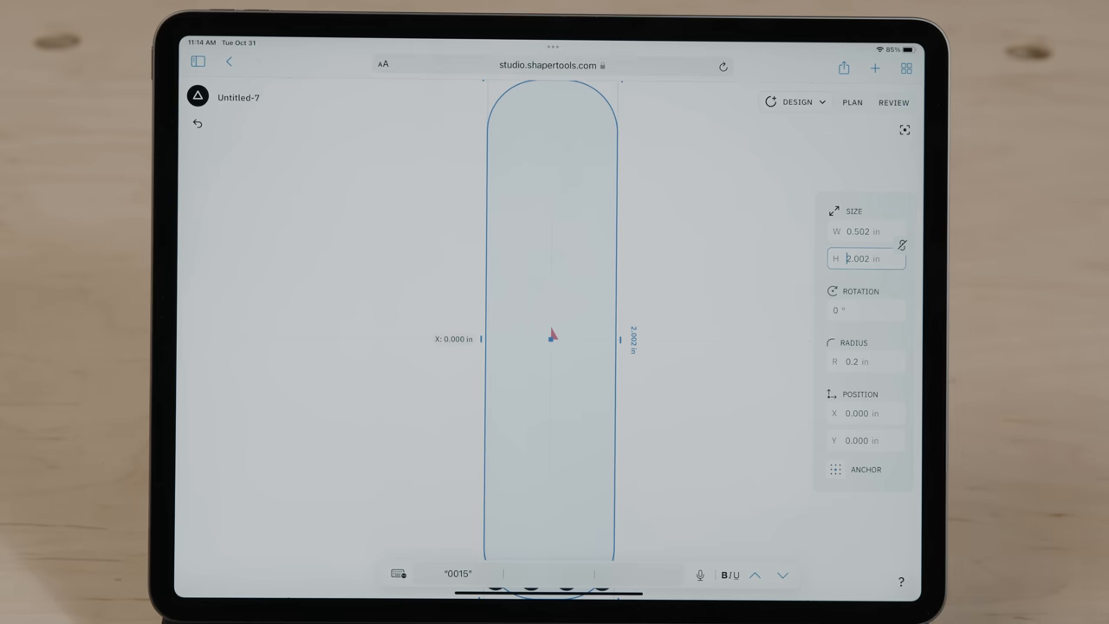
# Set the slot's corner radius to 0.503/2 so its ends are fully round.
pyautogui.click(863, 362)
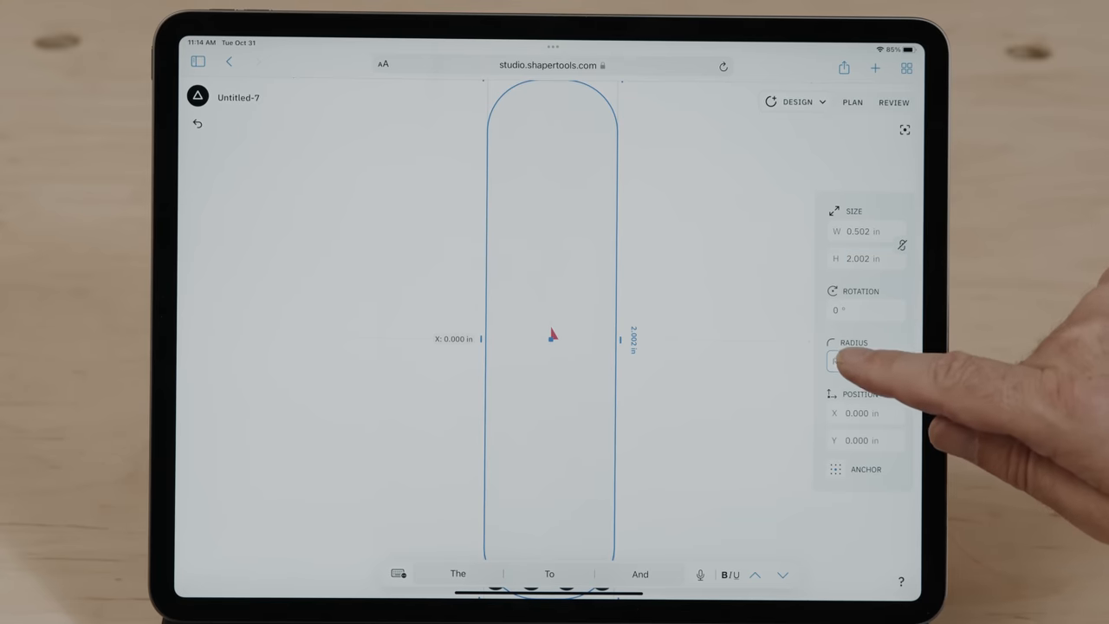
pyautogui.doubleClick(863, 362)
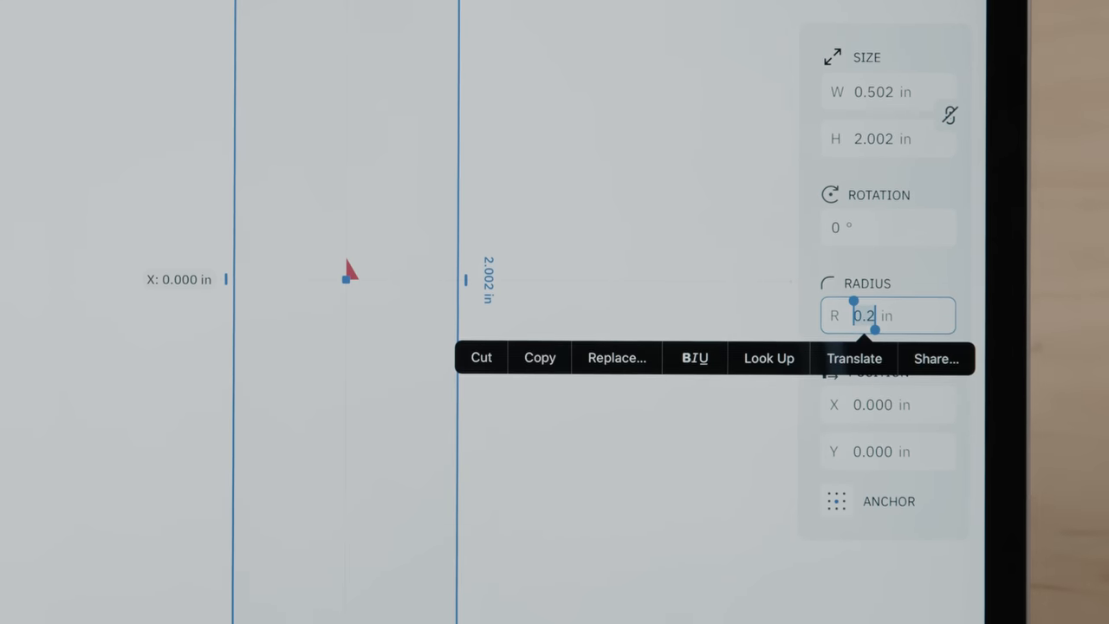
pyautogui.write('0.503')
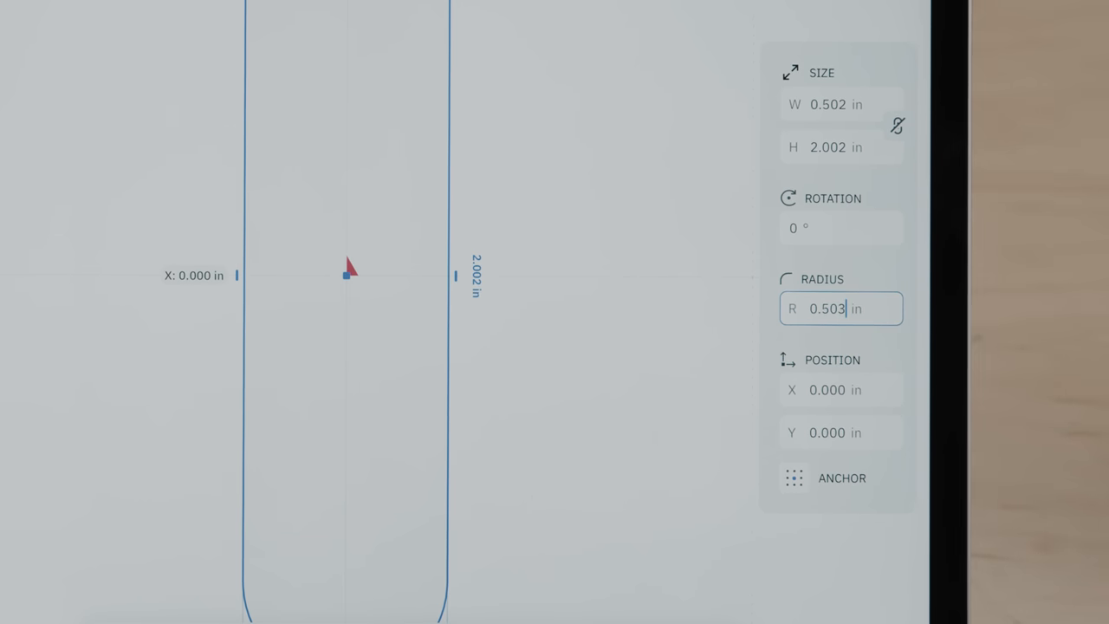
pyautogui.write('/2')
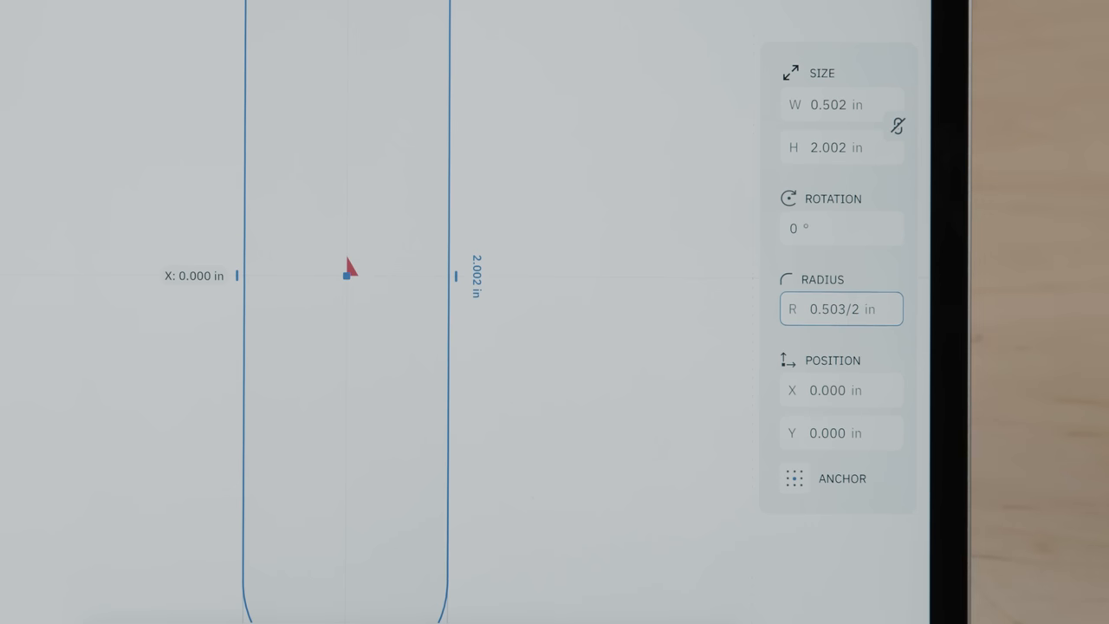
pyautogui.click(841, 309)
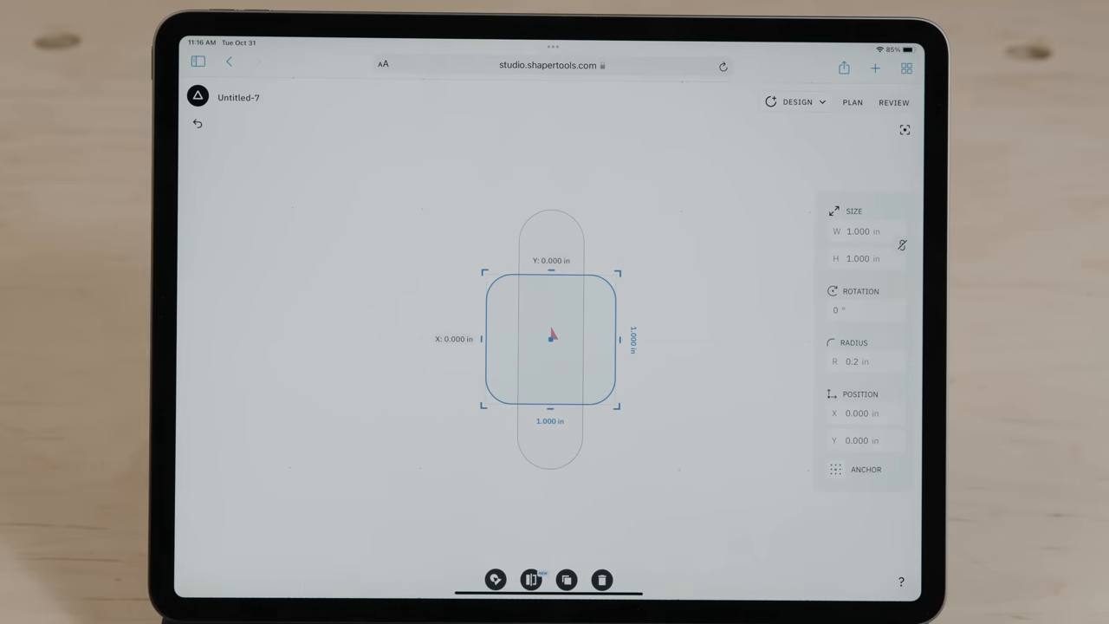
# Size the inner rounded rectangle to 0.373 in wide by 1.001 in tall, centred at 0,0.
pyautogui.click(863, 231)
pyautogui.write('0.373')
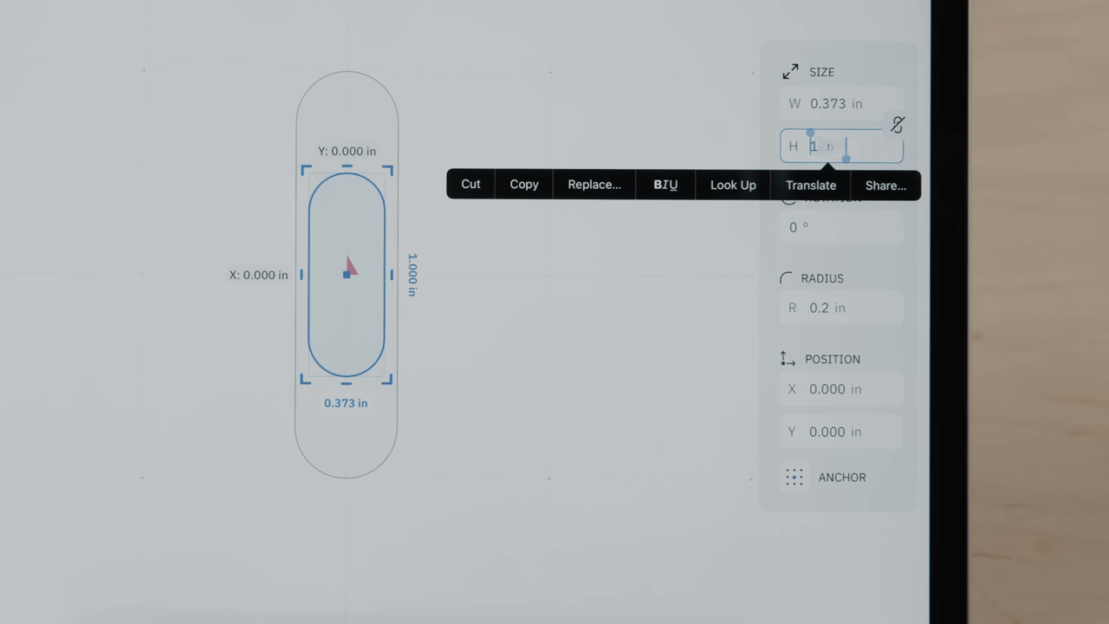
pyautogui.write('1.001')
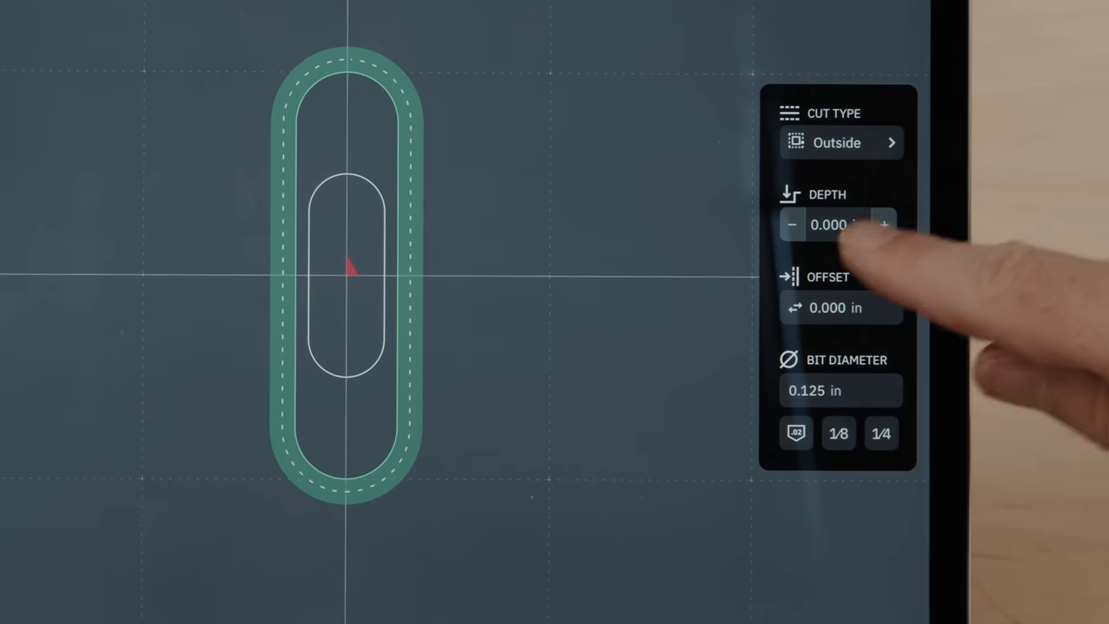
# Give the outer slot a 0.129 in cut depth and set cut types for both slots.
pyautogui.click(835, 225)
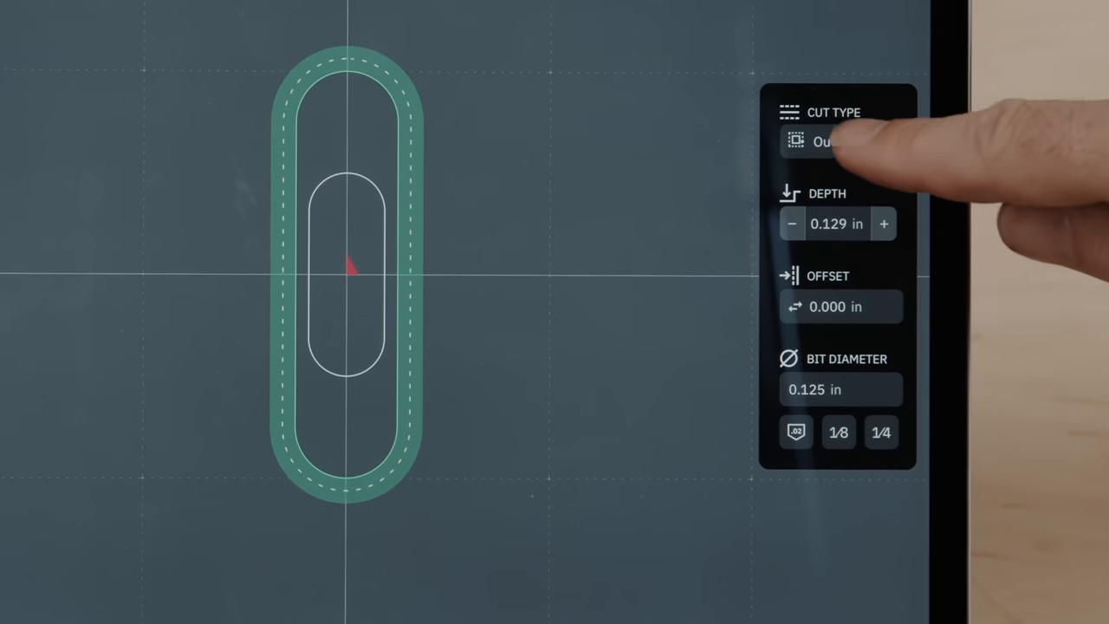
pyautogui.click(838, 142)
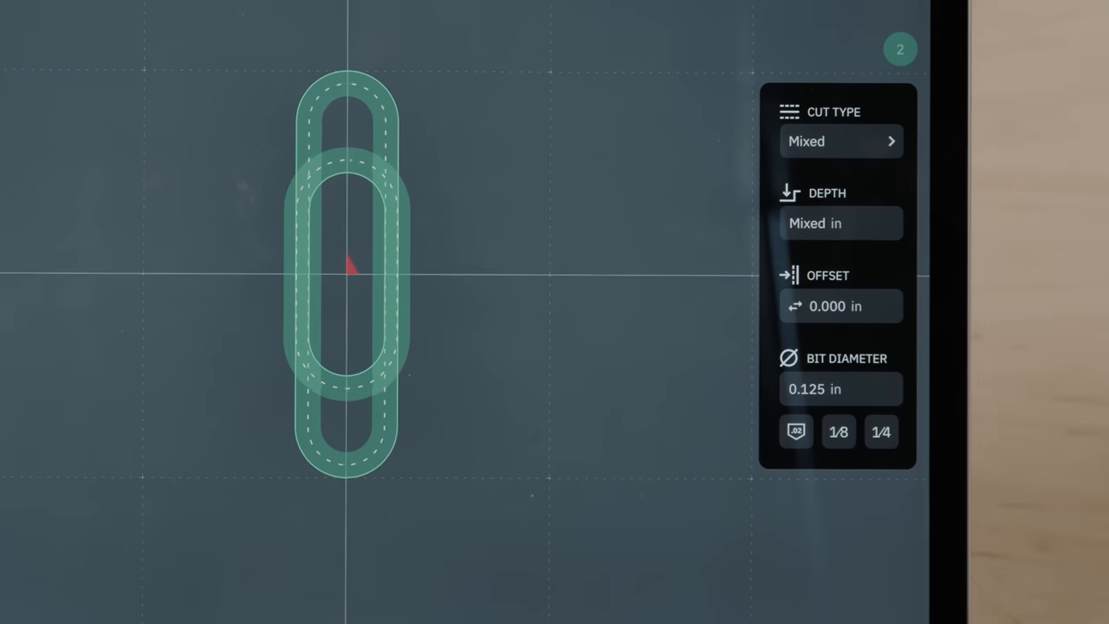
pyautogui.click(835, 142)
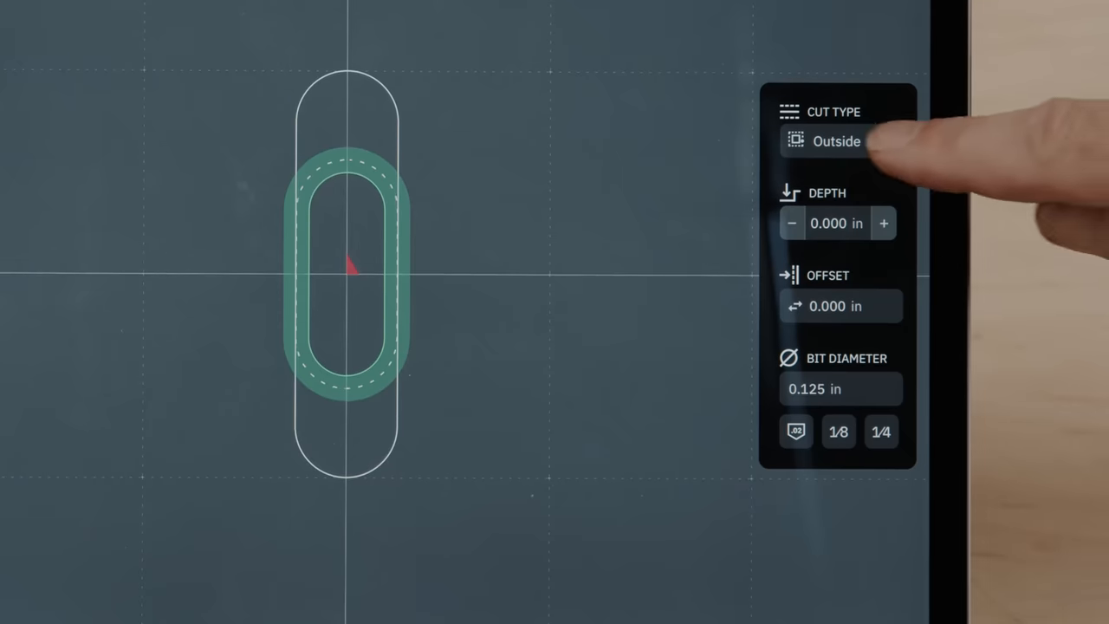
pyautogui.click(837, 142)
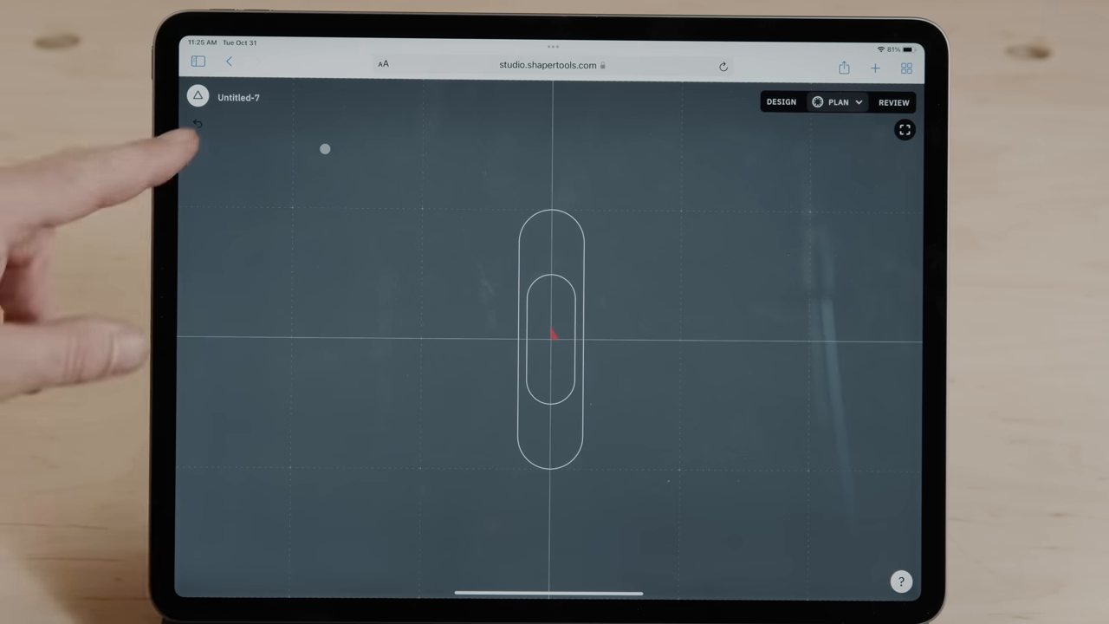
# Rename the Untitled-7 design to 'Brass'.
pyautogui.click(240, 97)
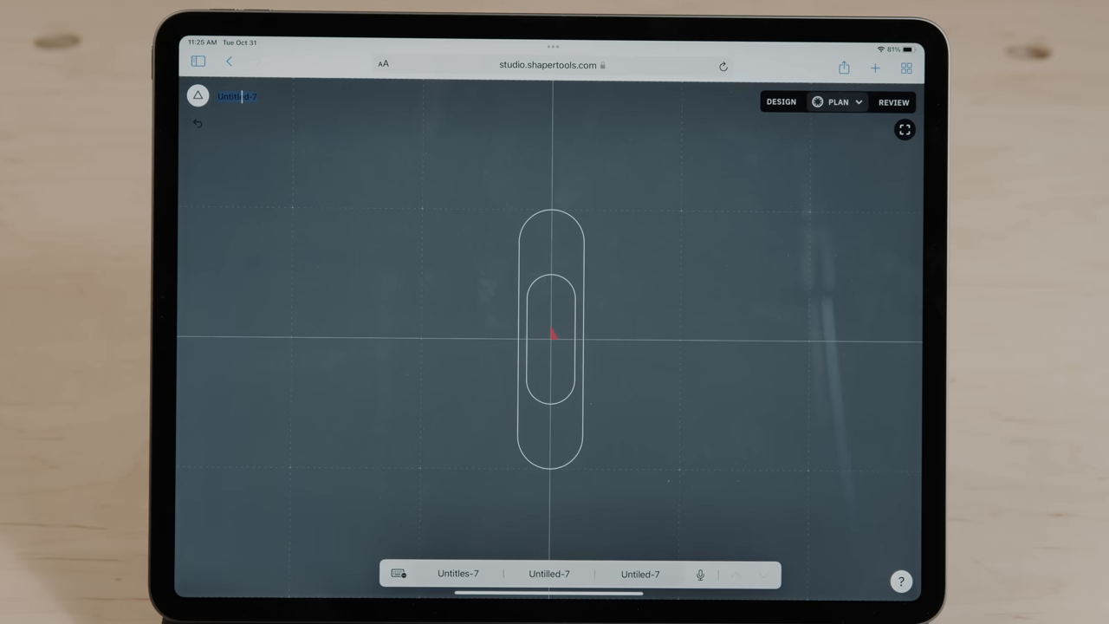
pyautogui.write('Brass')
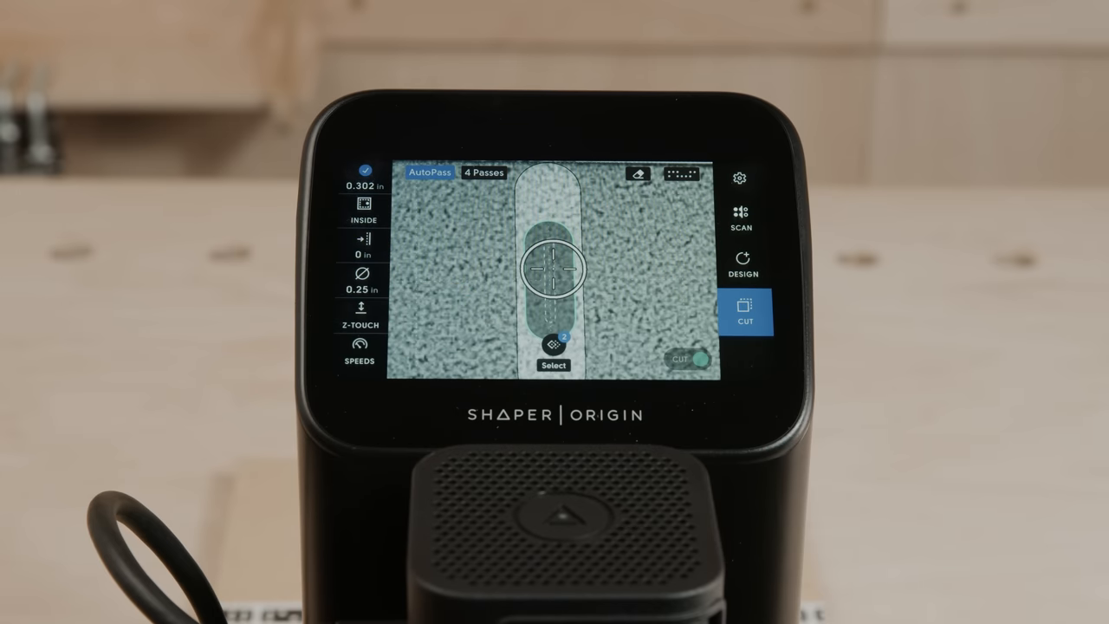
# Start cutting pass 1 of 4 of the slot on Shaper Origin.
pyautogui.click(690, 359)
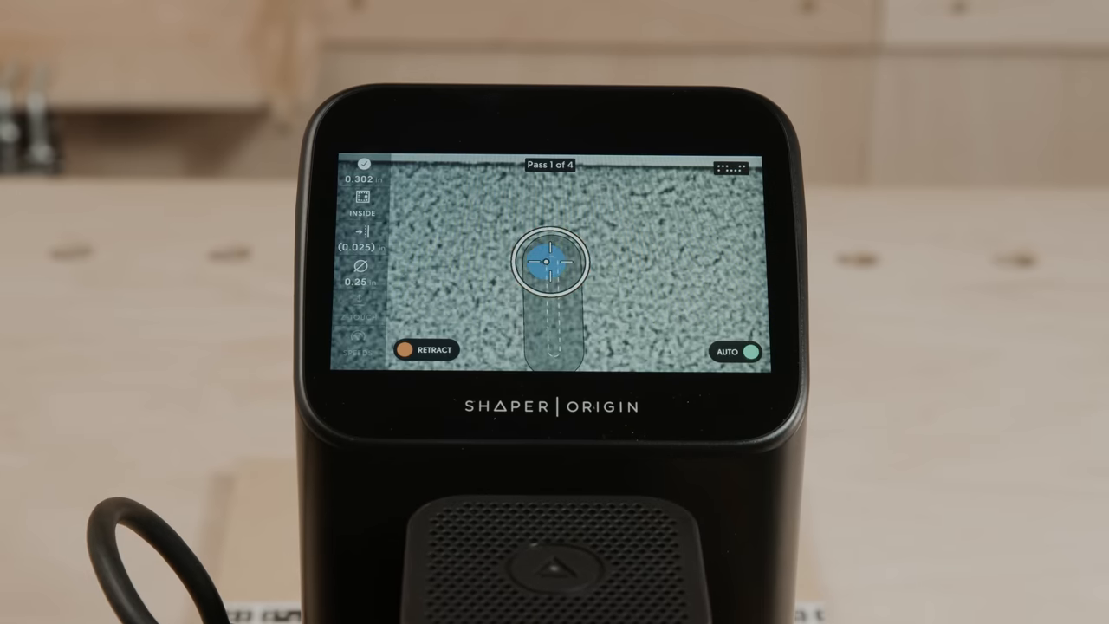